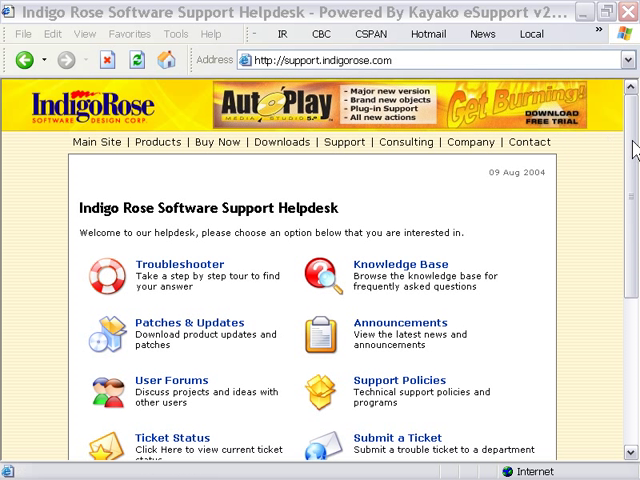
Scroll the left navigation down to the Company section and choose Contact Us
scroll(down, 3)
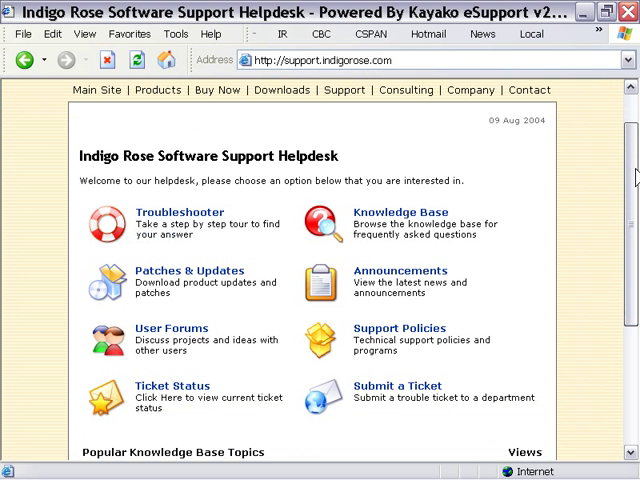
scroll(down, 3)
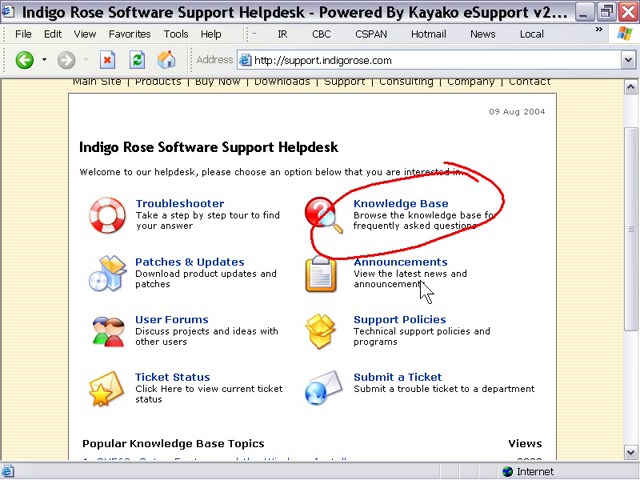
mouse_move(458, 418)
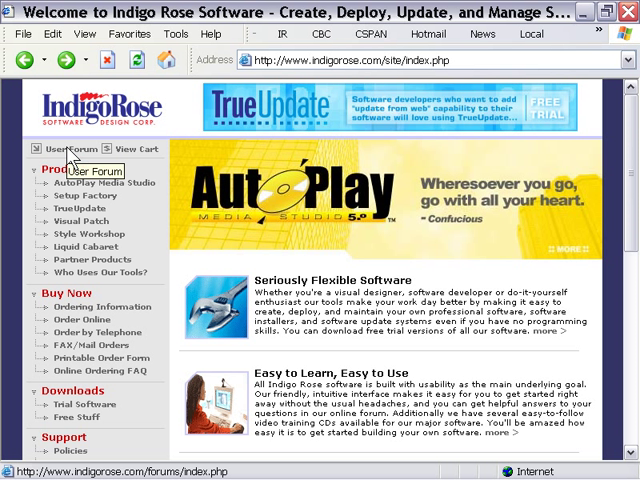
mouse_move(144, 176)
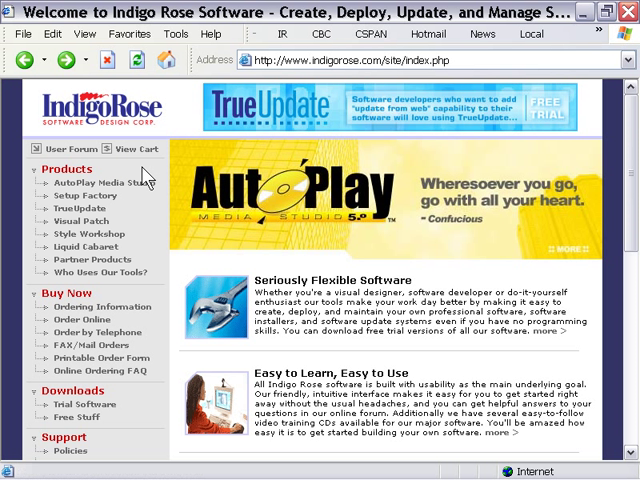
mouse_move(148, 184)
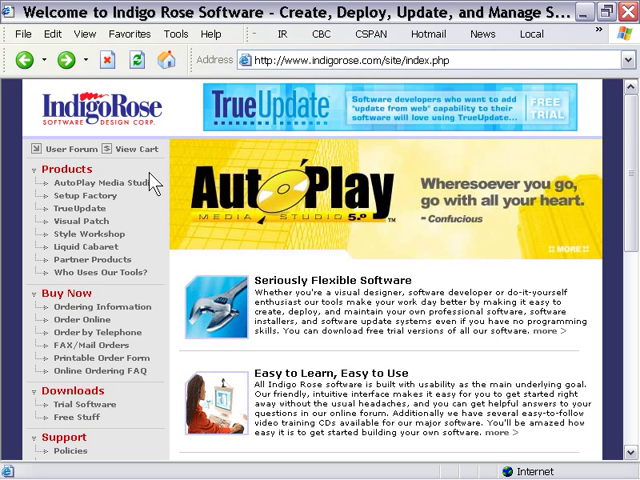
mouse_move(76, 150)
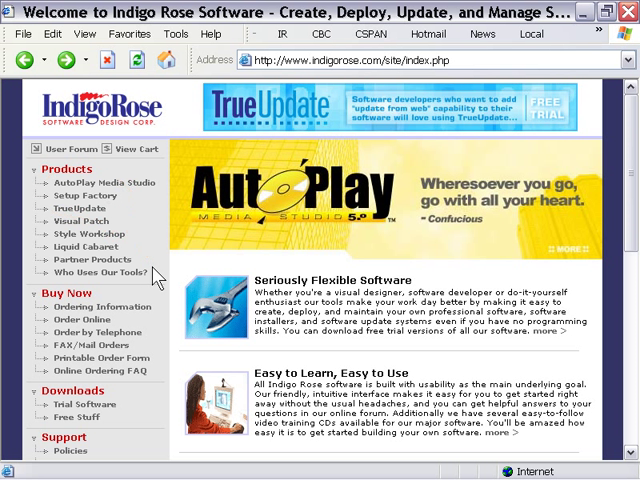
scroll(down, 3)
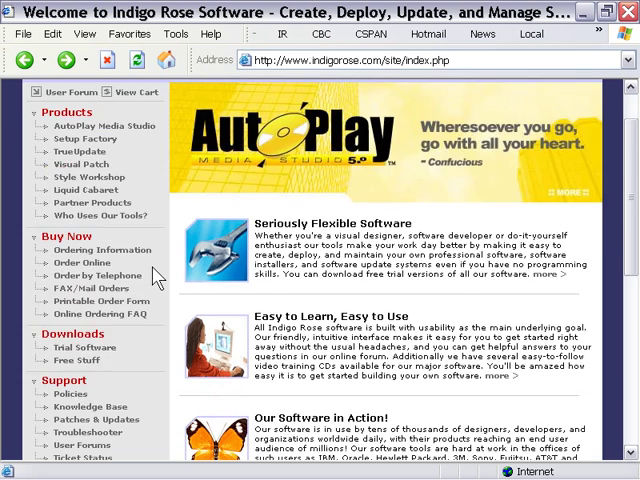
scroll(down, 3)
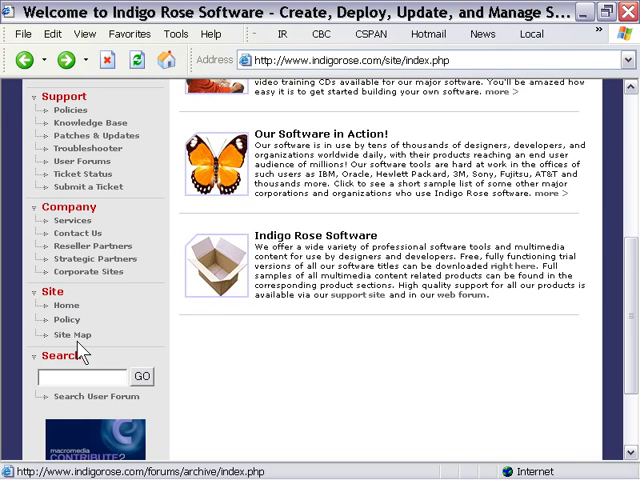
mouse_move(70, 220)
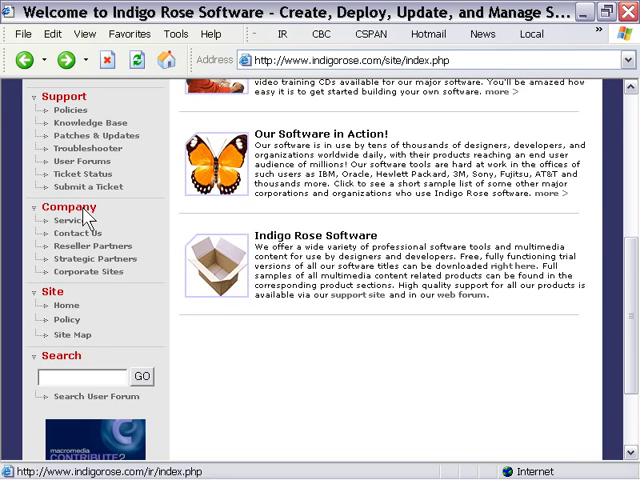
click(78, 232)
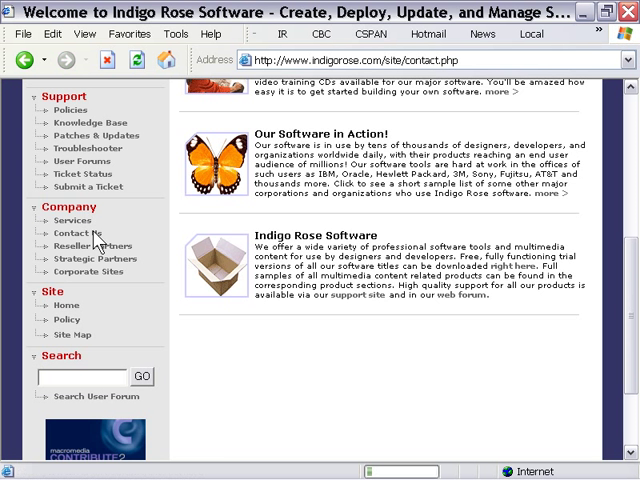
View the Contact Us page's telephone, postal address and support email form
click(74, 232)
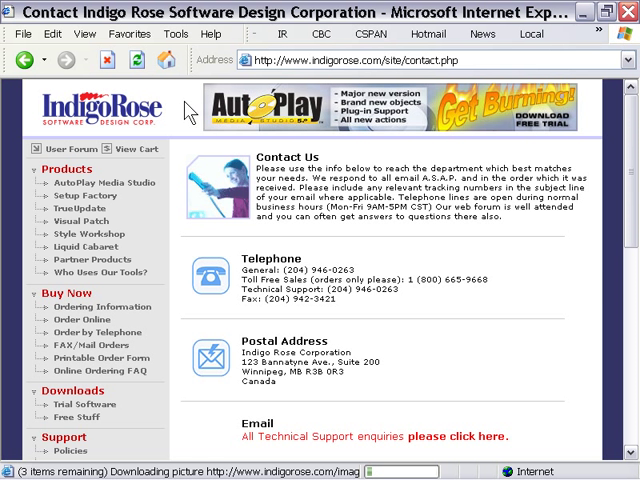
scroll(down, 3)
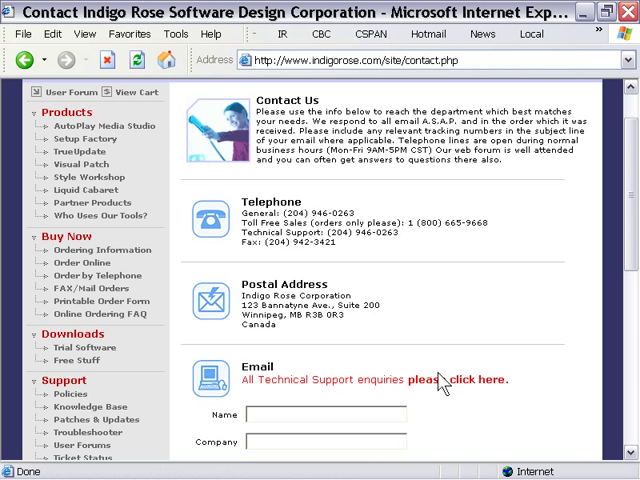
scroll(down, 3)
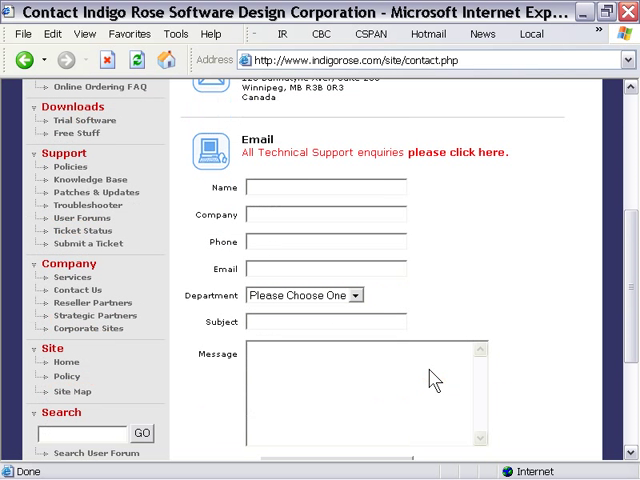
scroll(up, 3)
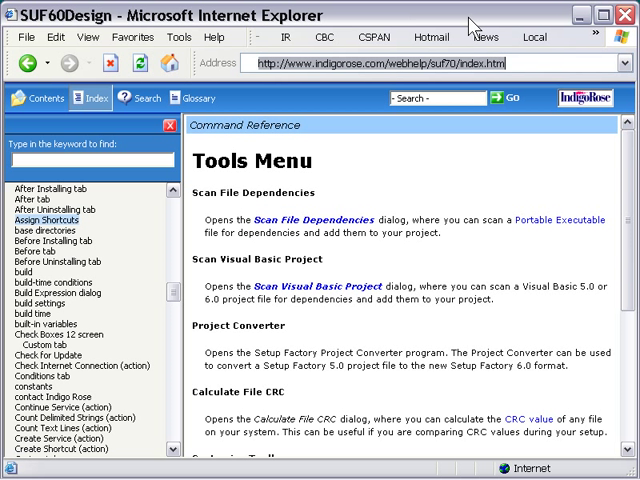
mouse_move(312, 176)
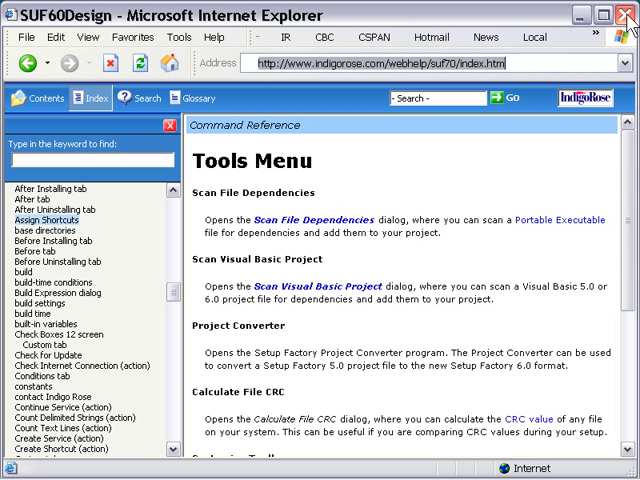
View the Tools Menu help topic describing scan, converter and CRC tools
click(626, 16)
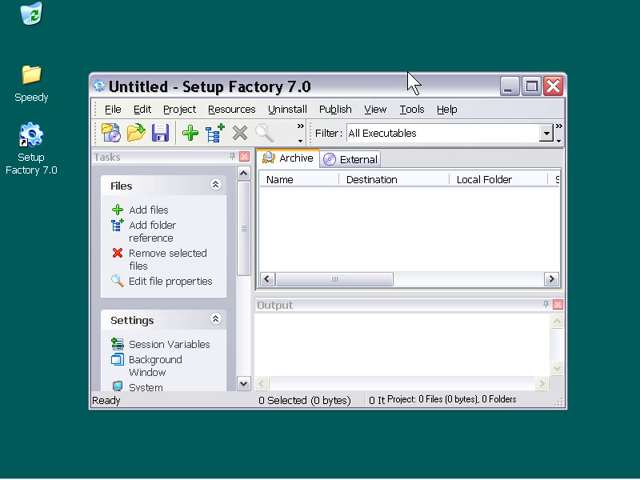
Show Setup Factory's Help menu listing the user's guide, forums, support and updates
click(446, 108)
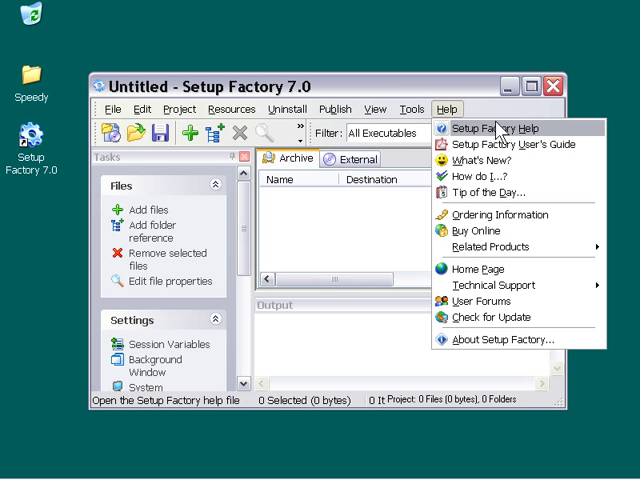
mouse_move(584, 136)
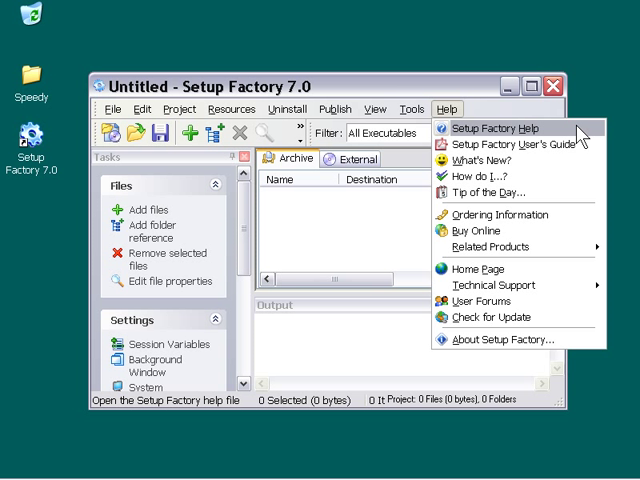
mouse_move(510, 128)
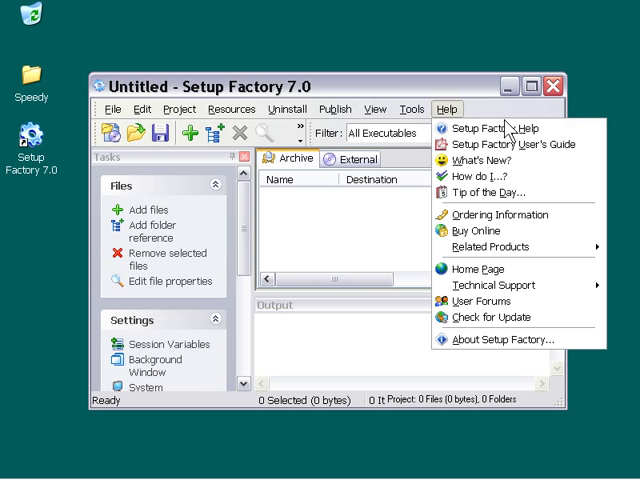